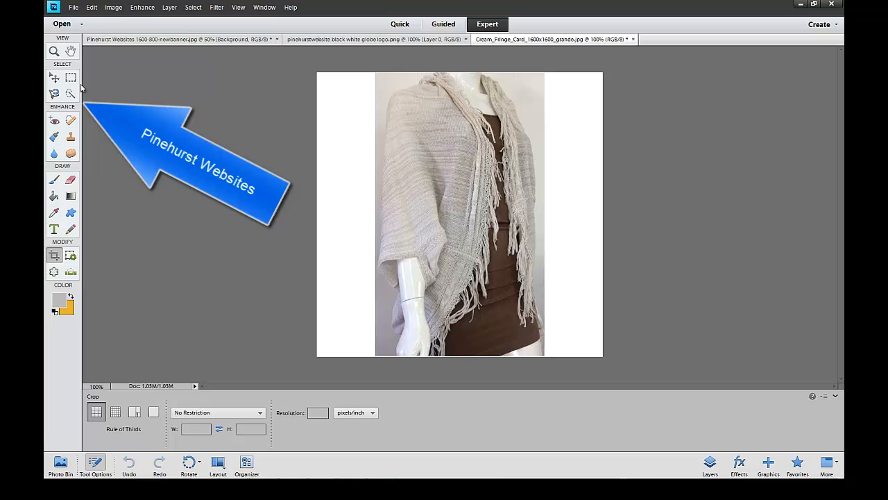
Select the photo area of the cardigan image with the Quick Selection tool.
{"action": "left_click", "coordinate": [71, 93]}
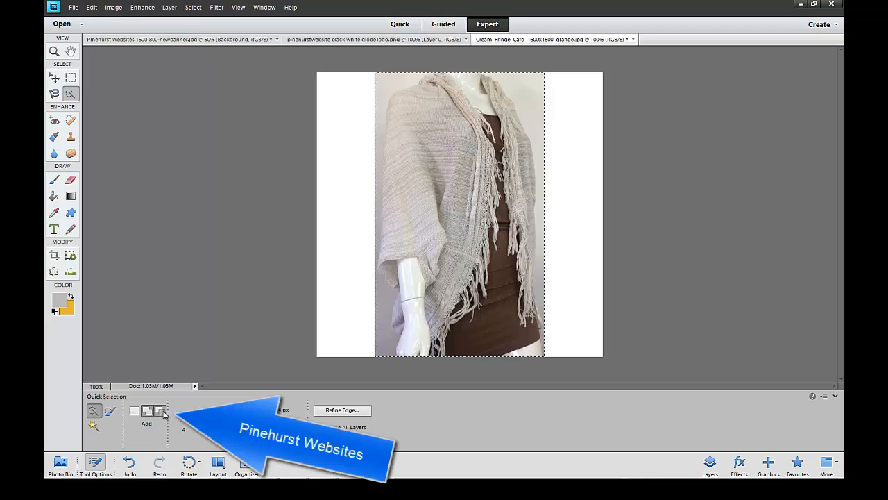
Subtract background areas so the selection traces the cardigan and mannequin, then open Refine Edge.
{"action": "left_click", "coordinate": [160, 410]}
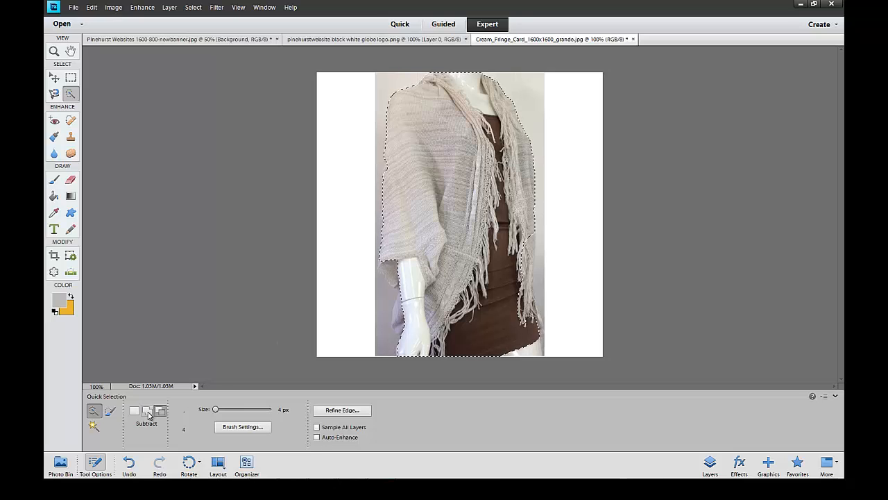
{"action": "left_click", "coordinate": [134, 411]}
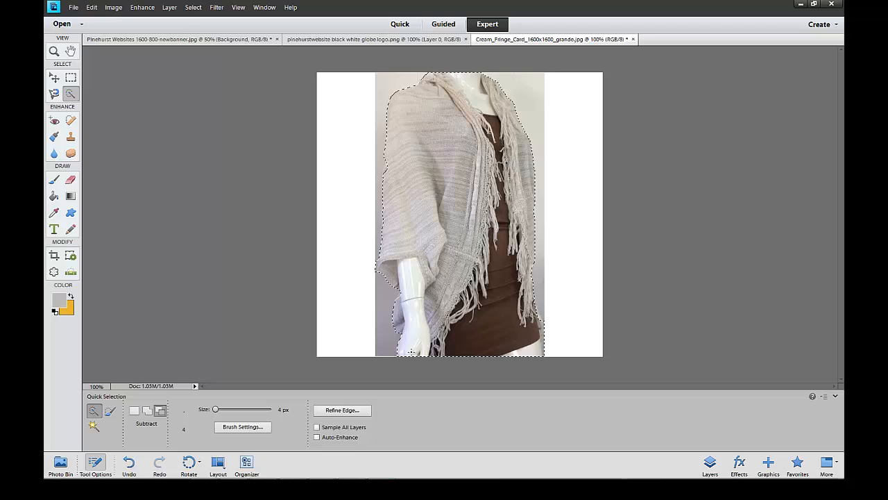
{"action": "left_click", "coordinate": [342, 410]}
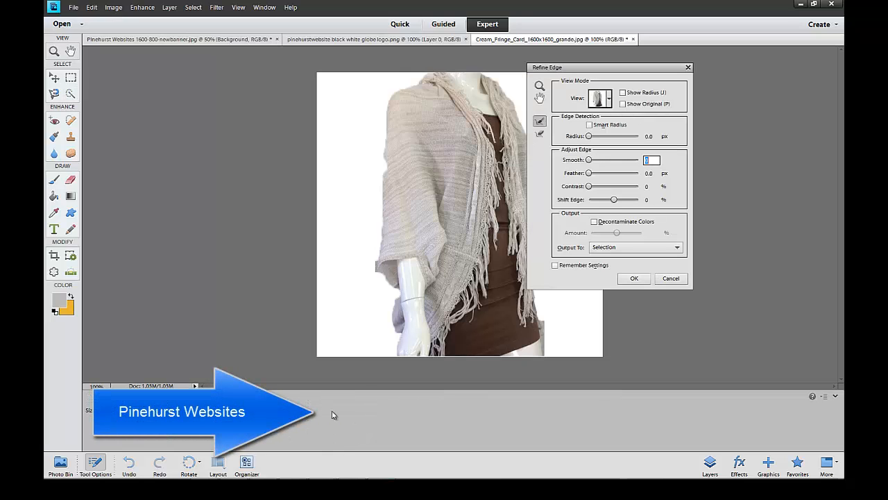
{"action": "mouse_move", "coordinate": [591, 165]}
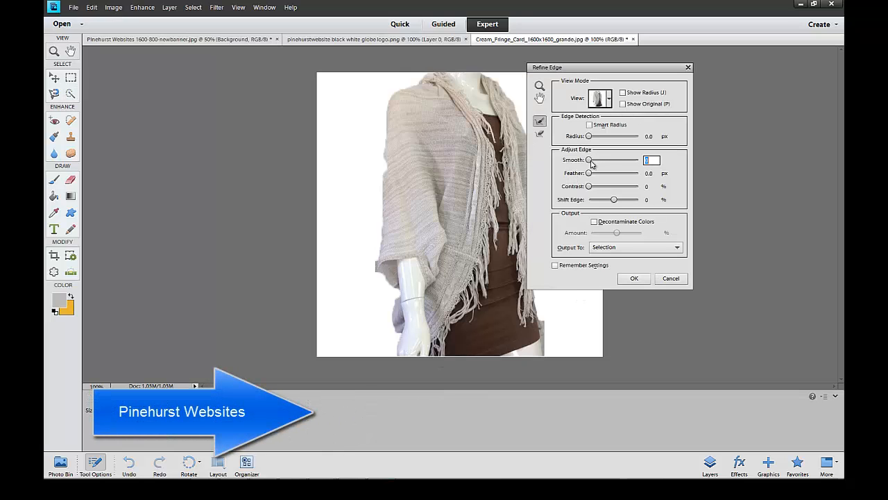
Refine the edge with Smooth 47 and Feather 2.0 px, outputting to a new layer.
{"action": "left_click_drag", "start_coordinate": [592, 160], "coordinate": [618, 160]}
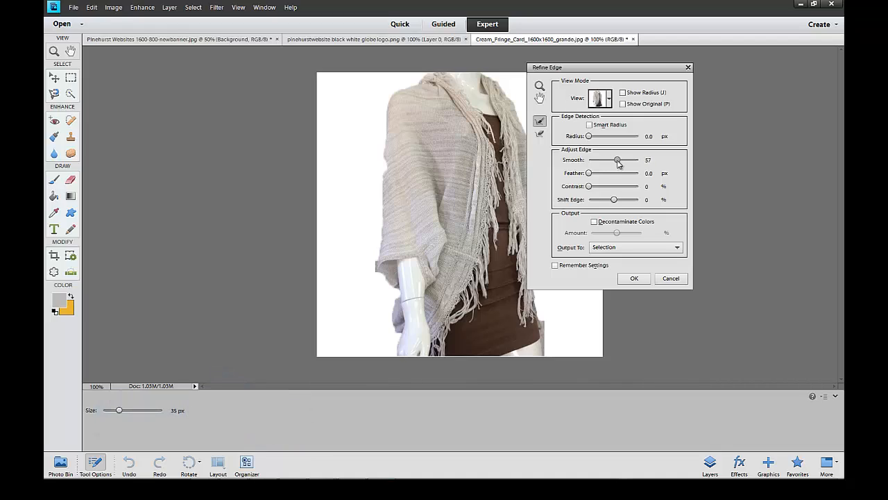
{"action": "left_click_drag", "start_coordinate": [617, 160], "coordinate": [612, 160]}
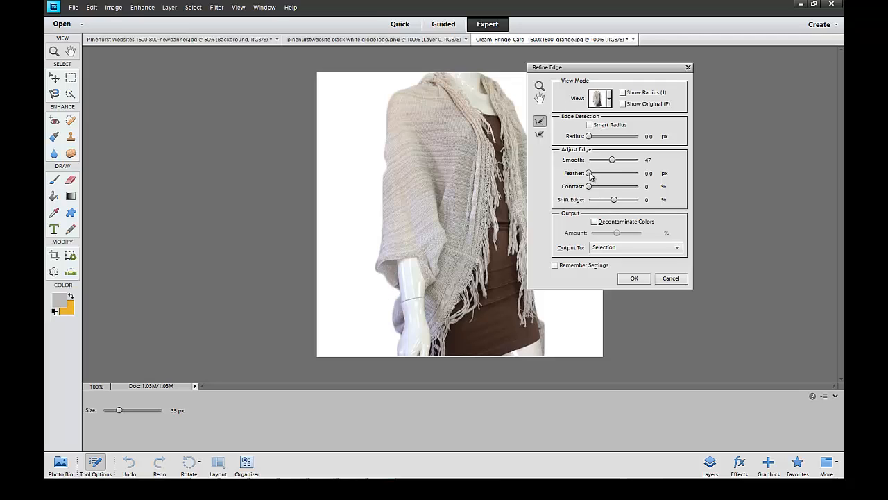
{"action": "left_click", "coordinate": [650, 174]}
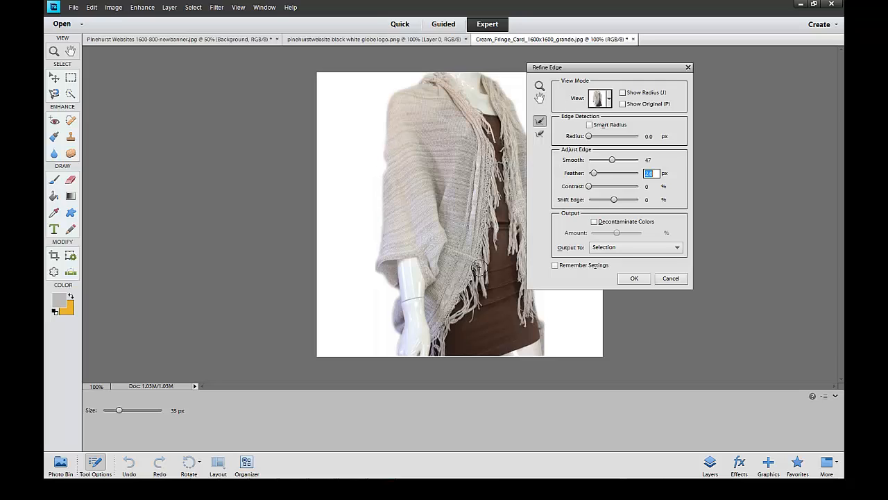
{"action": "left_click", "coordinate": [677, 247]}
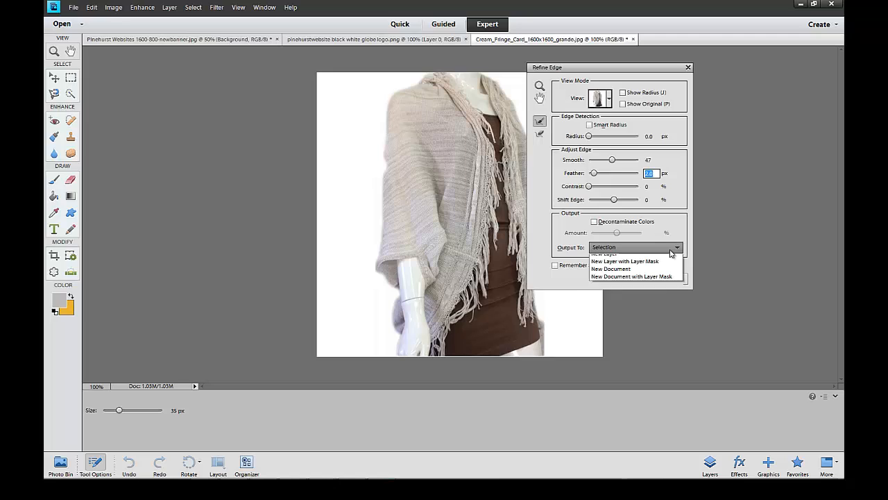
{"action": "left_click", "coordinate": [606, 254]}
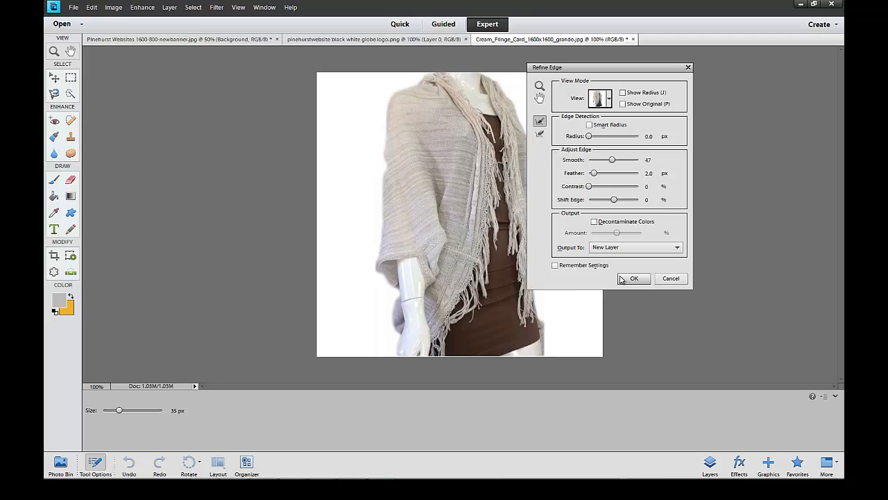
{"action": "left_click", "coordinate": [634, 278]}
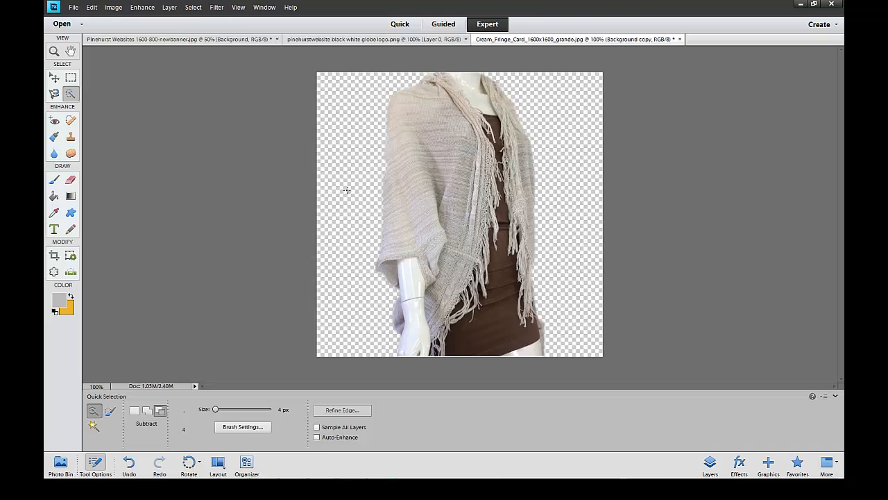
{"action": "mouse_move", "coordinate": [395, 154]}
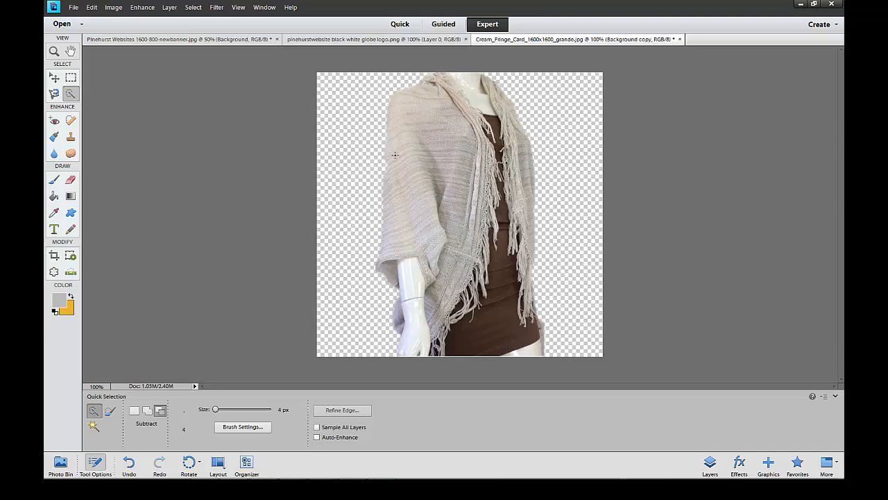
{"action": "mouse_move", "coordinate": [378, 151]}
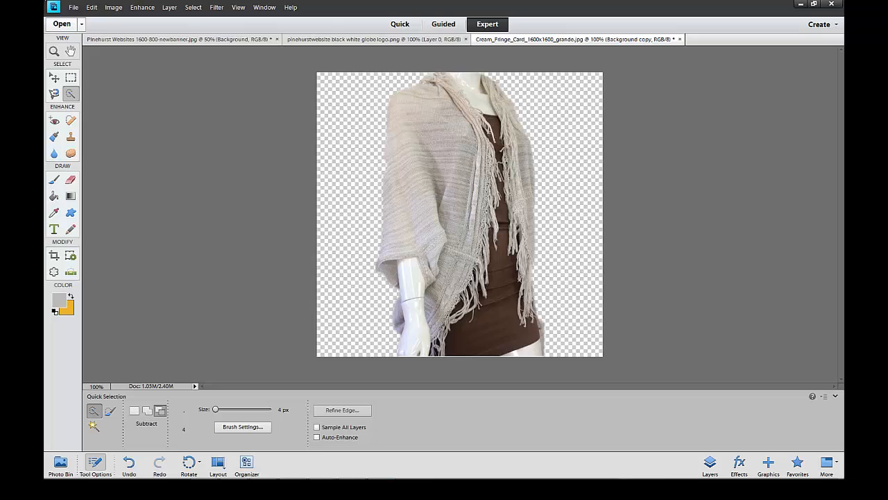
Open the File menu to save the transparent cutout.
{"action": "left_click", "coordinate": [73, 8]}
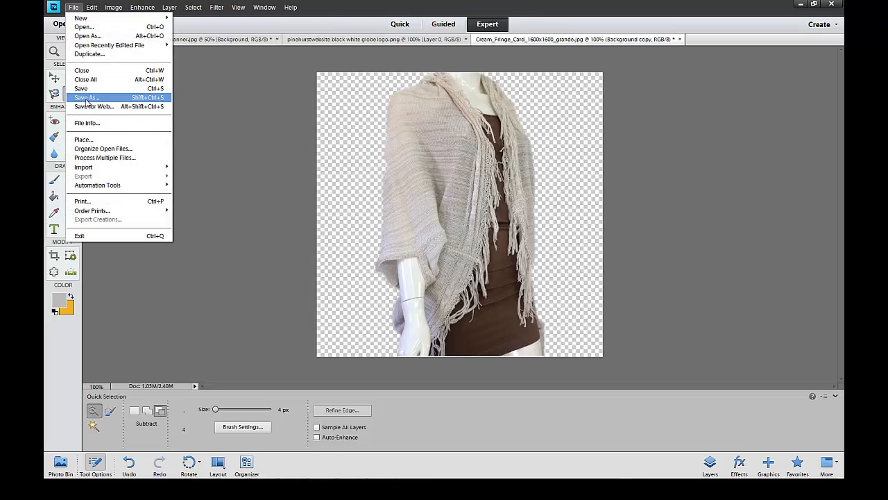
Save a JPEG copy named Cream_Fringe_Card_1600x1600_white, accepting the default JPEG options.
{"action": "left_click", "coordinate": [86, 97]}
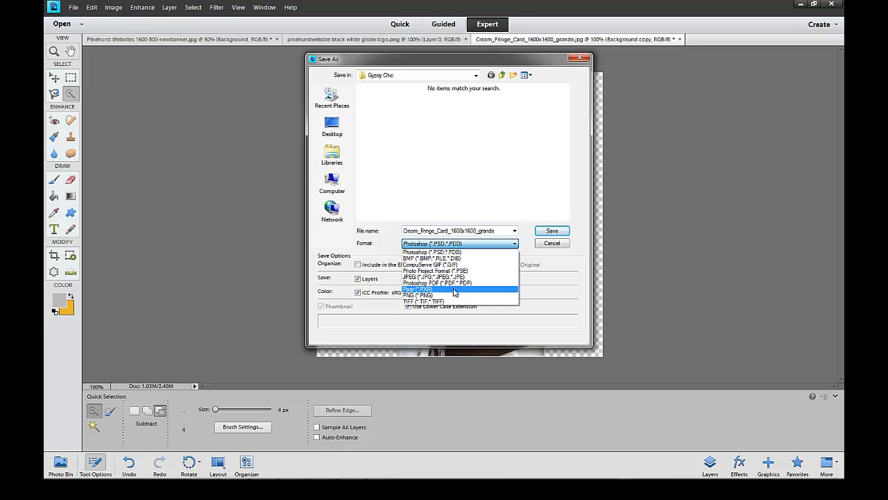
{"action": "left_click", "coordinate": [429, 277]}
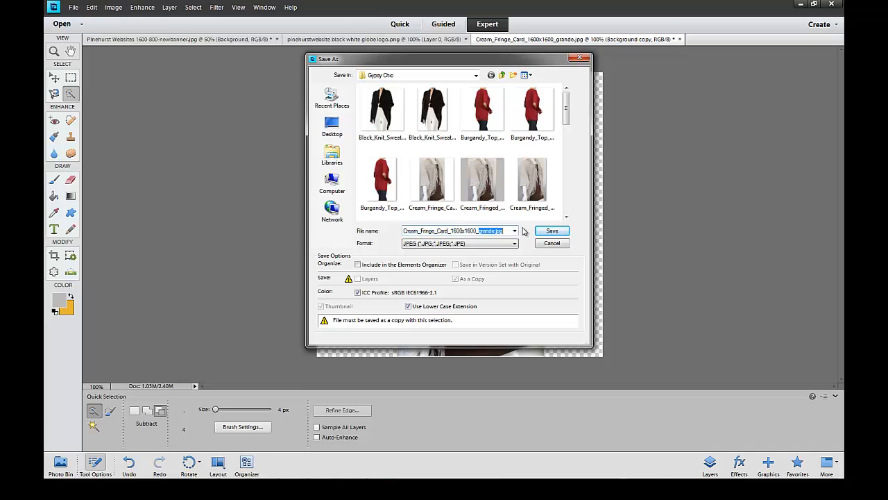
{"action": "type", "text": "_white"}
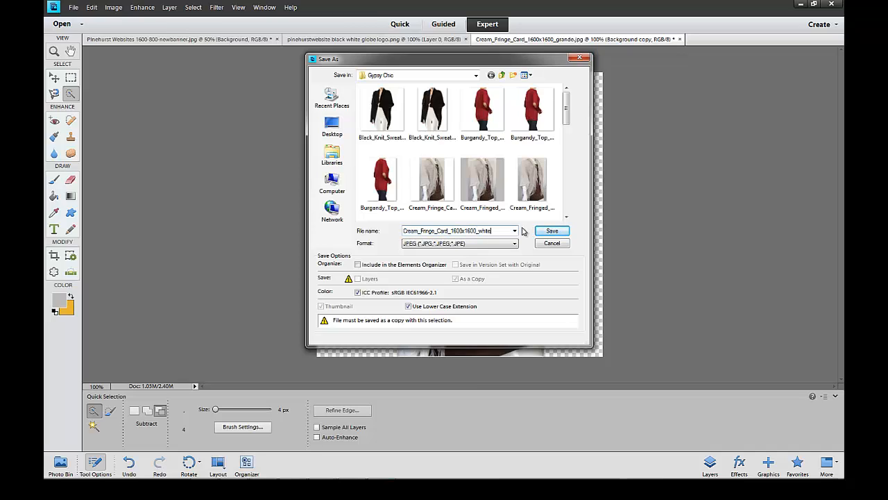
{"action": "mouse_move", "coordinate": [552, 230]}
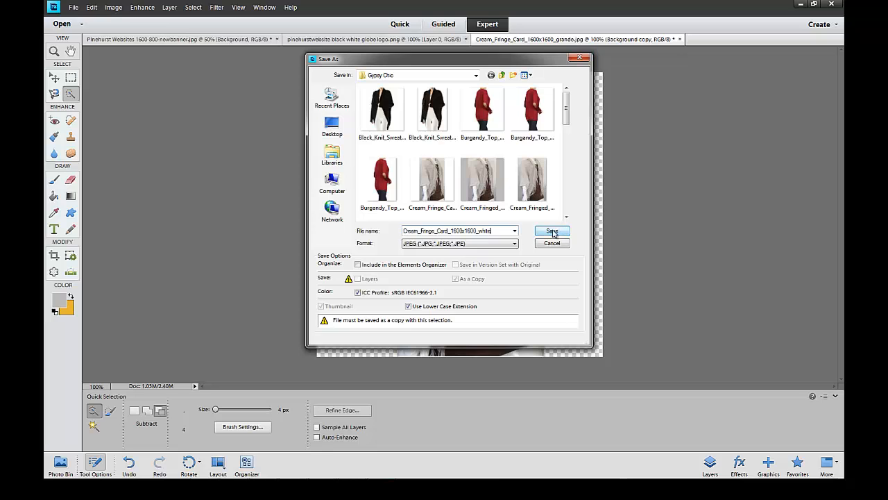
{"action": "left_click", "coordinate": [551, 231]}
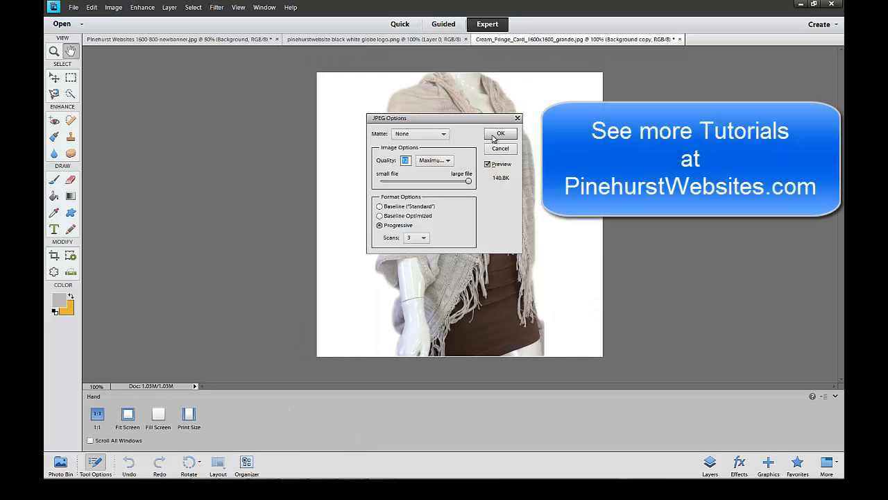
{"action": "left_click", "coordinate": [501, 133]}
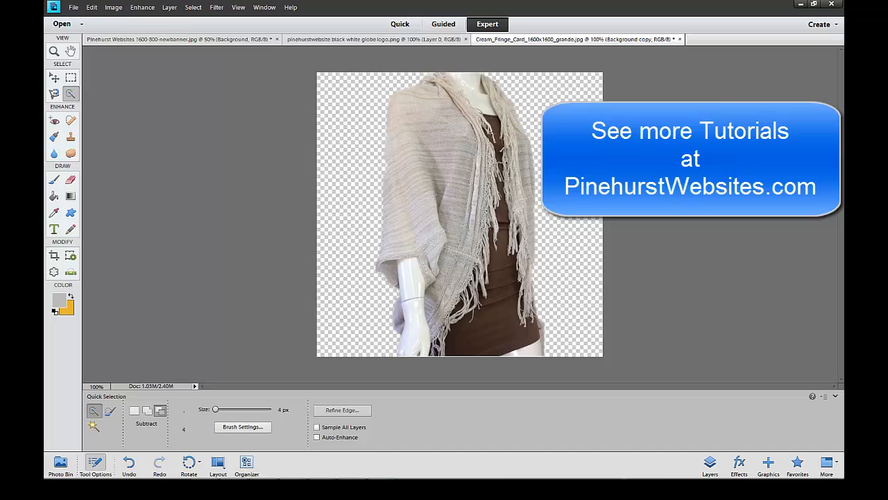